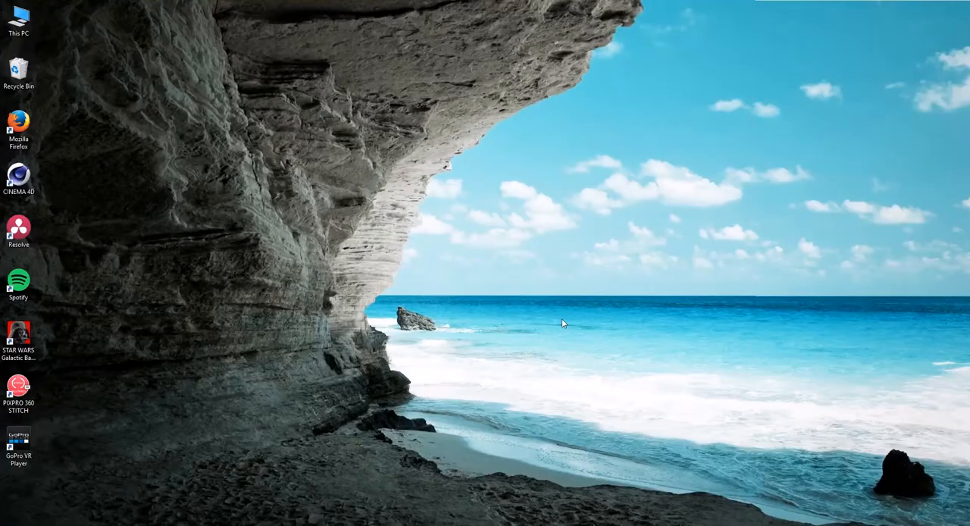
mouse_move(299, 494)
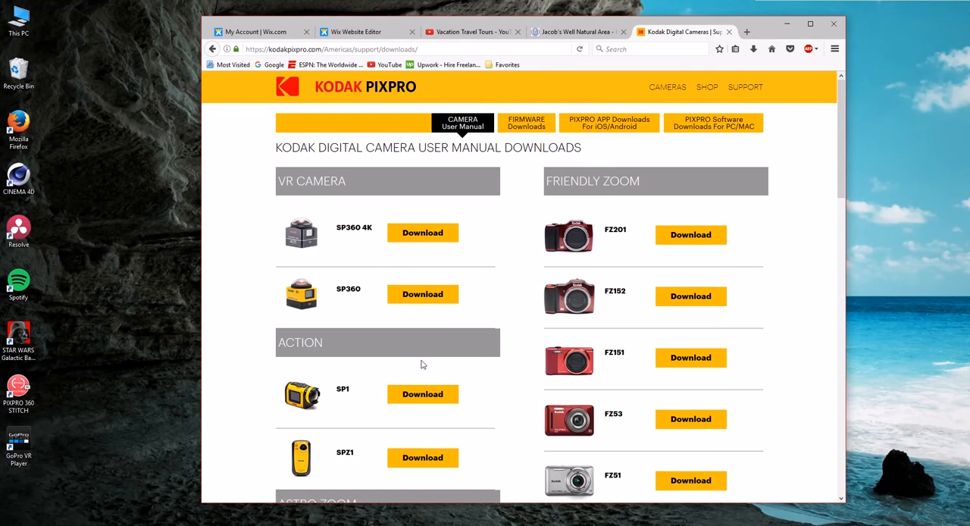
mouse_move(472, 134)
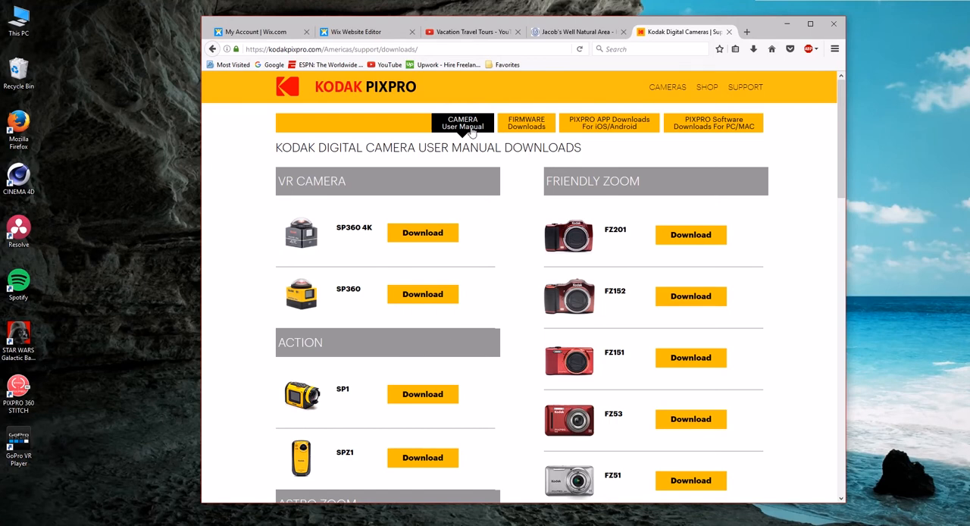
mouse_move(612, 128)
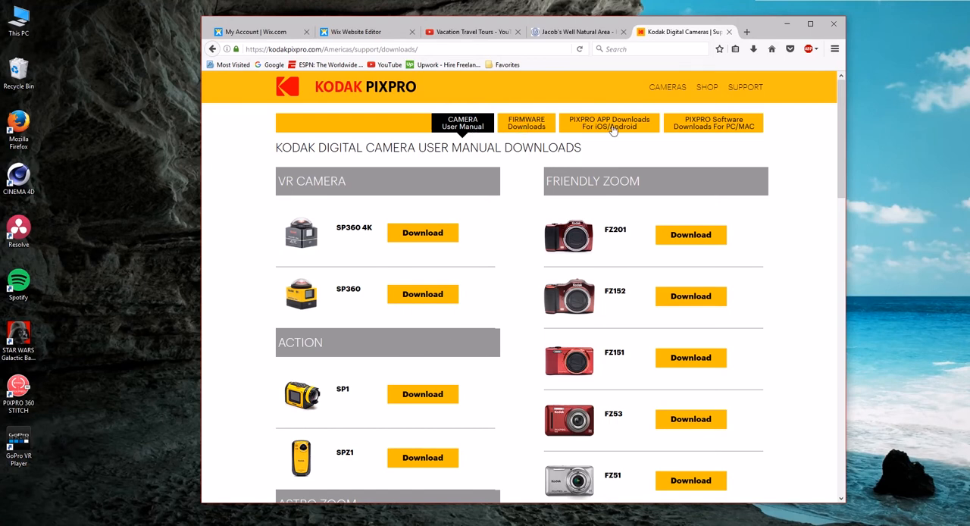
mouse_move(712, 123)
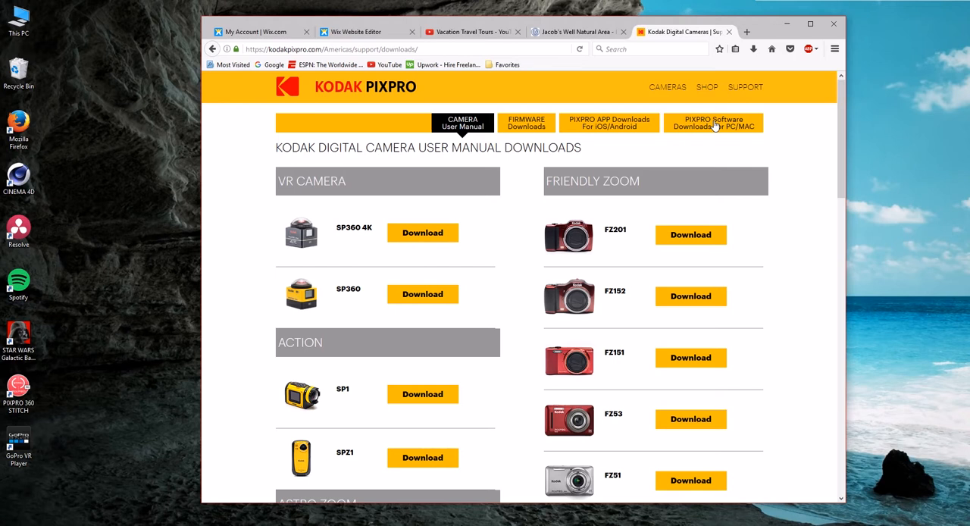
Review the PC/Mac software downloads listing the SP360 4K stitch software, then close Firefox.
click(712, 115)
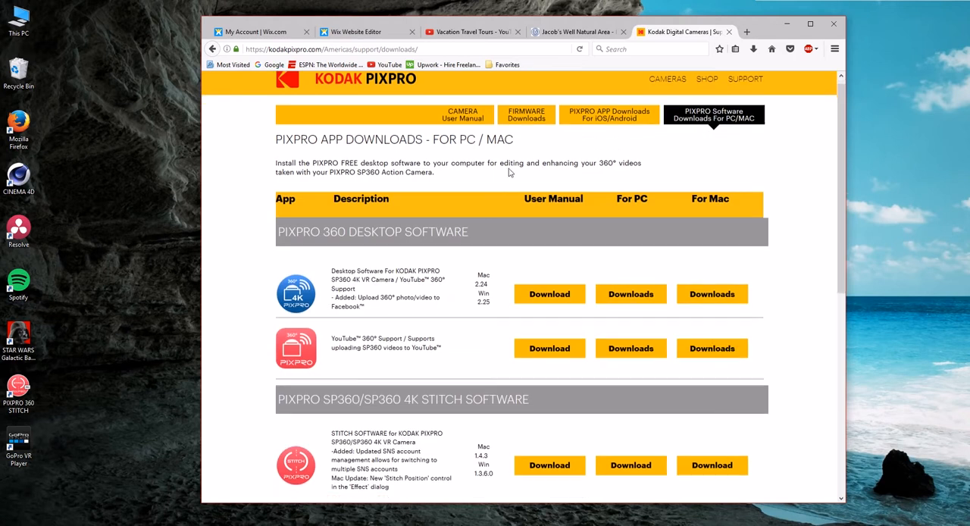
scroll(down, 3)
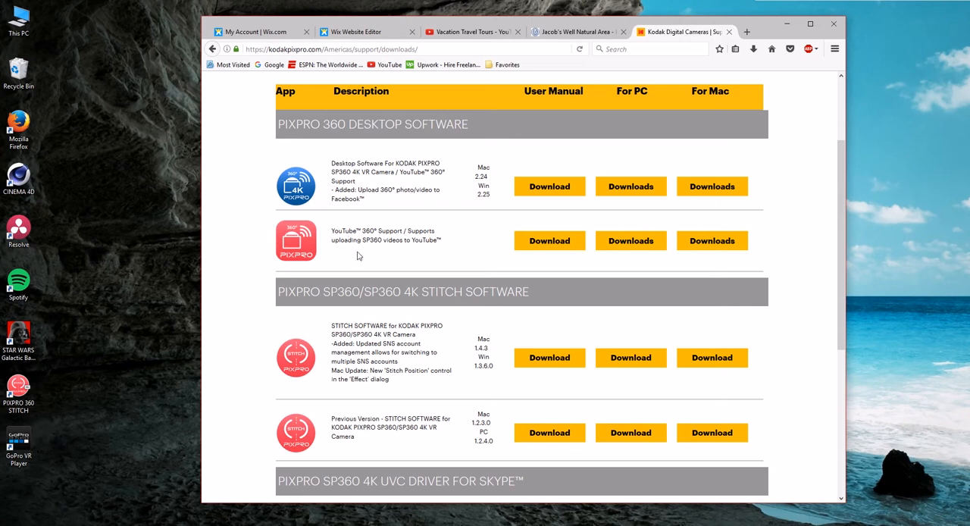
scroll(down, 3)
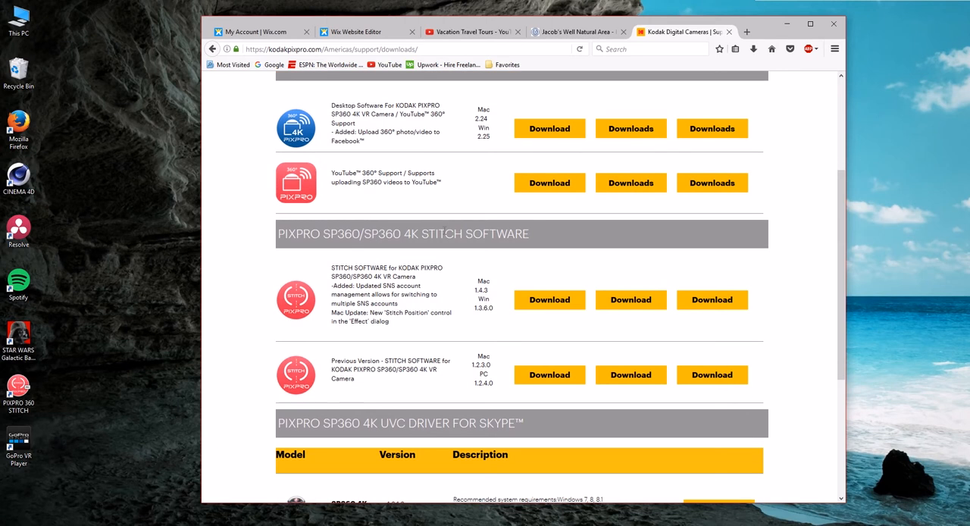
scroll(up, 3)
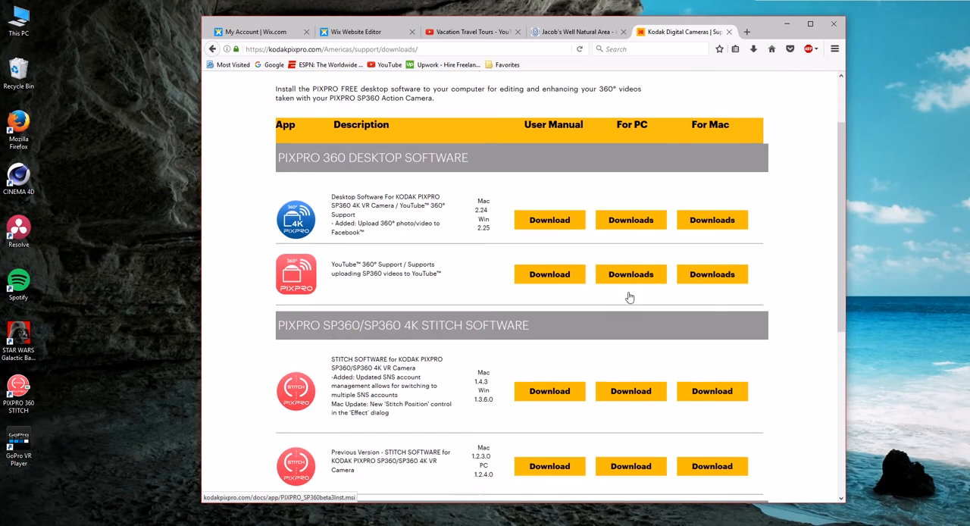
scroll(down, 3)
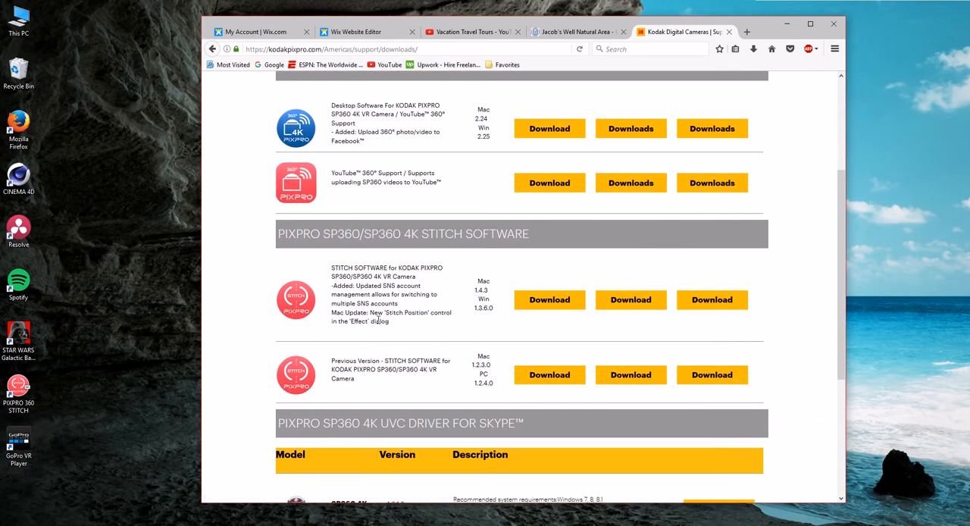
click(833, 24)
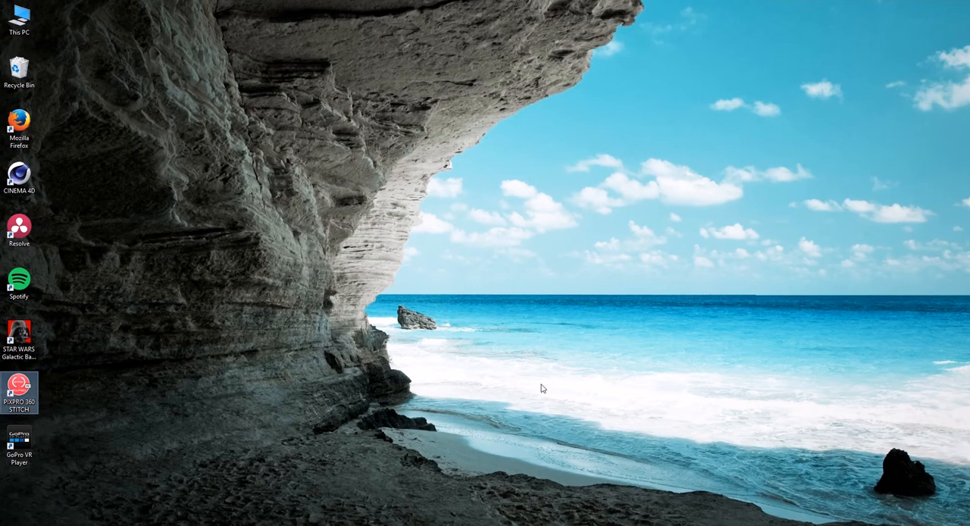
Launch PIXPRO 360 STITCH from the desktop and maximize its window.
double_click(18, 386)
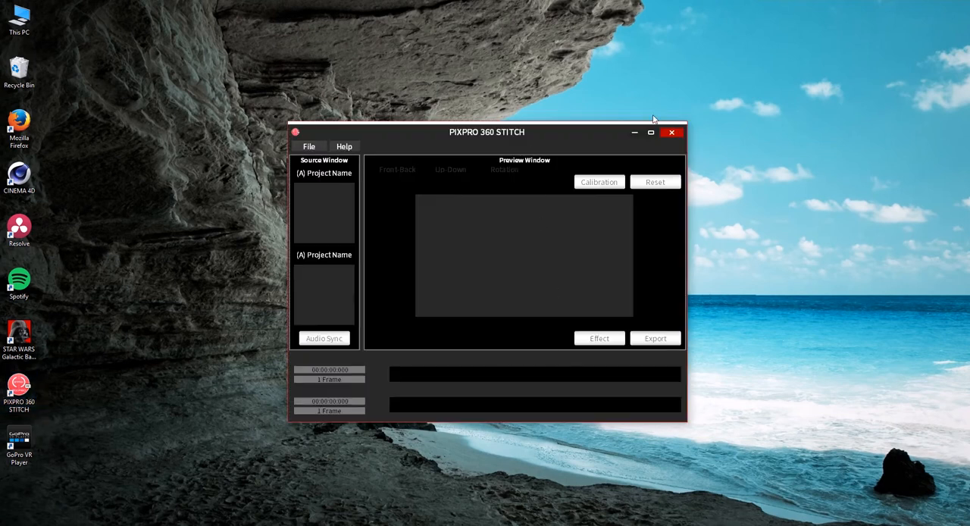
click(649, 132)
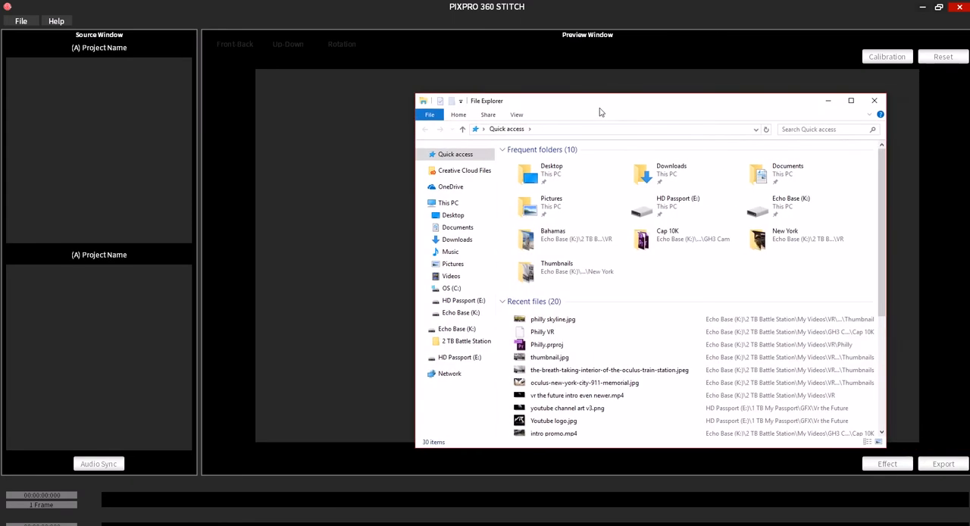
Browse Echo Base > 2 TB Battle Station > Philly > Cam A > 107M20R3, preview a fisheye clip, then close it.
click(461, 312)
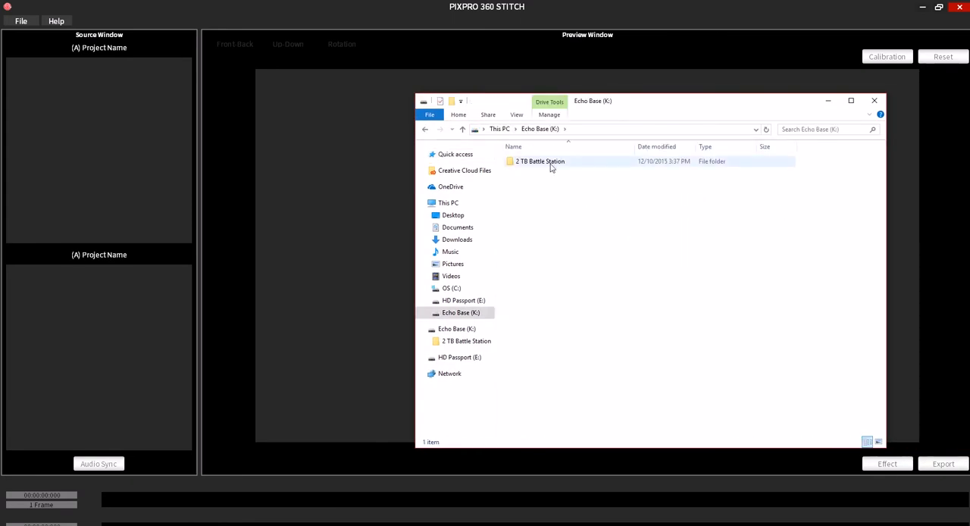
double_click(540, 161)
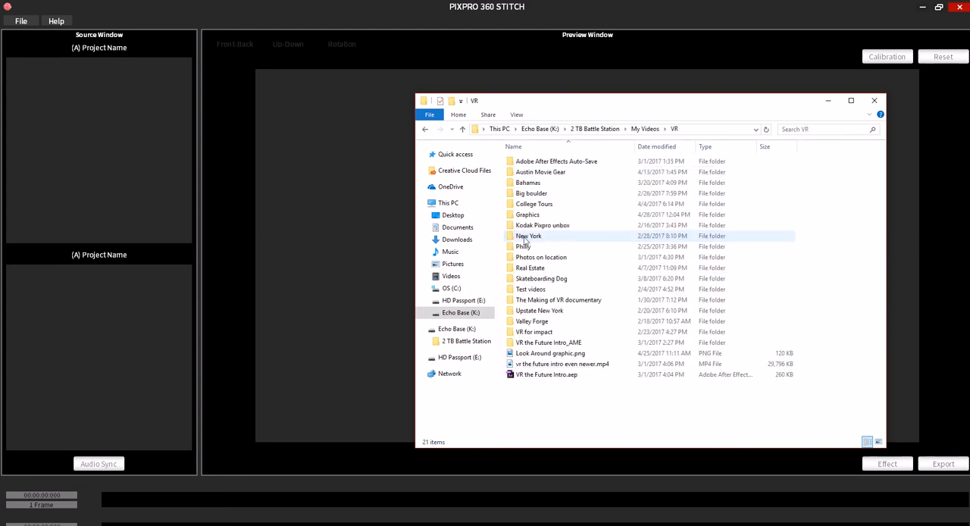
click(527, 215)
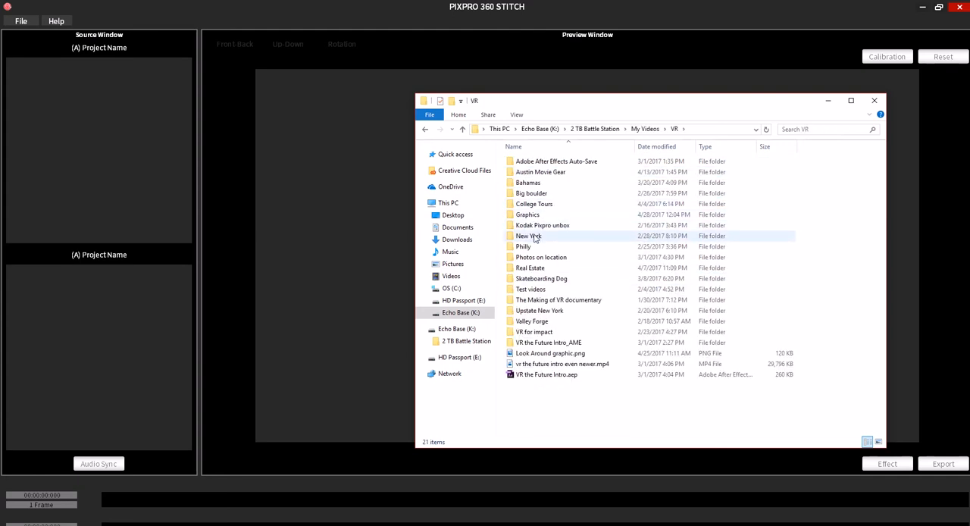
double_click(523, 245)
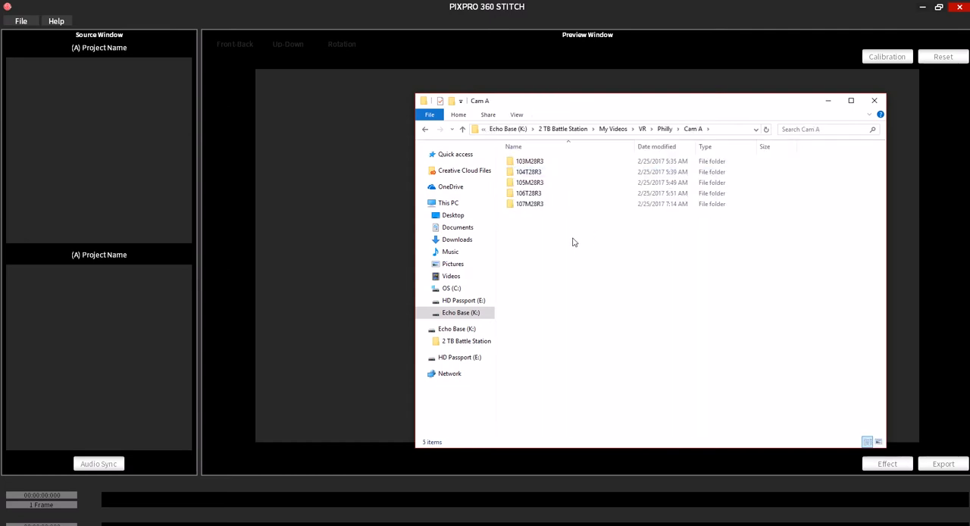
click(528, 193)
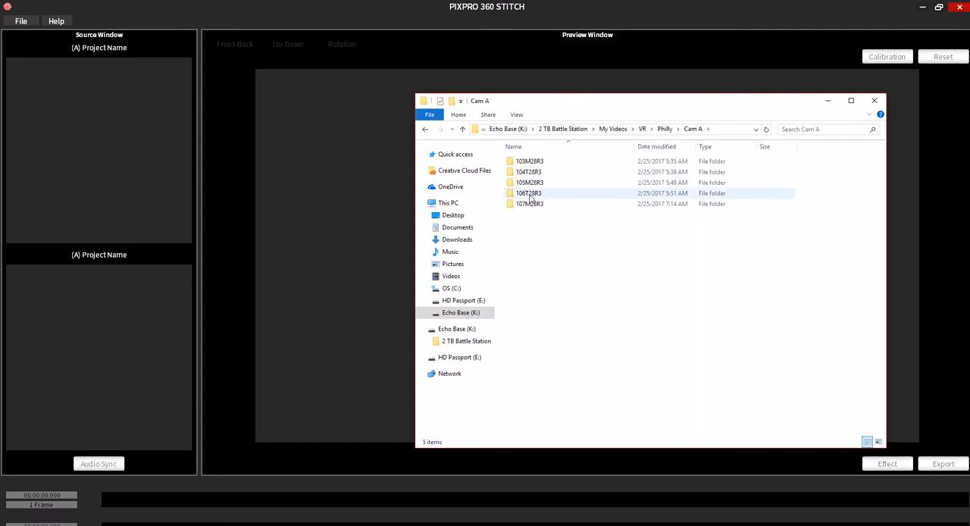
double_click(530, 203)
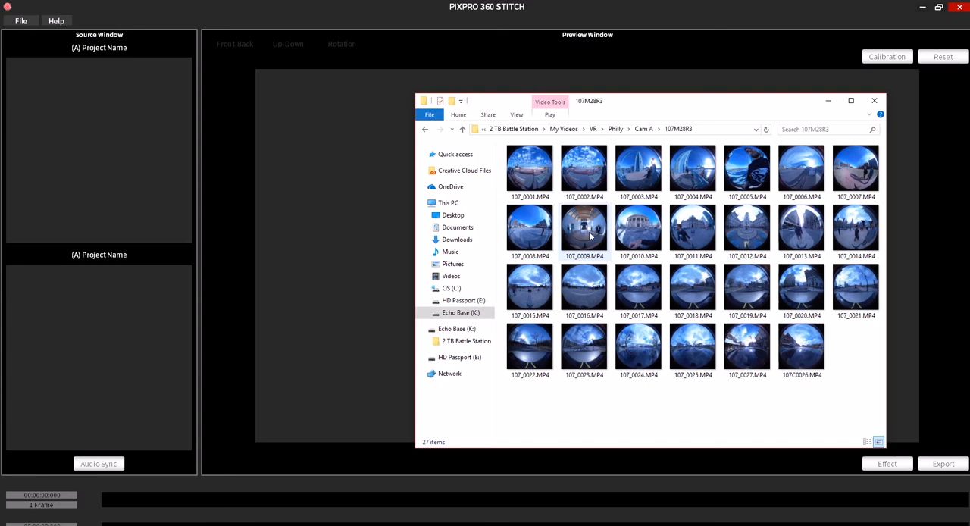
double_click(583, 227)
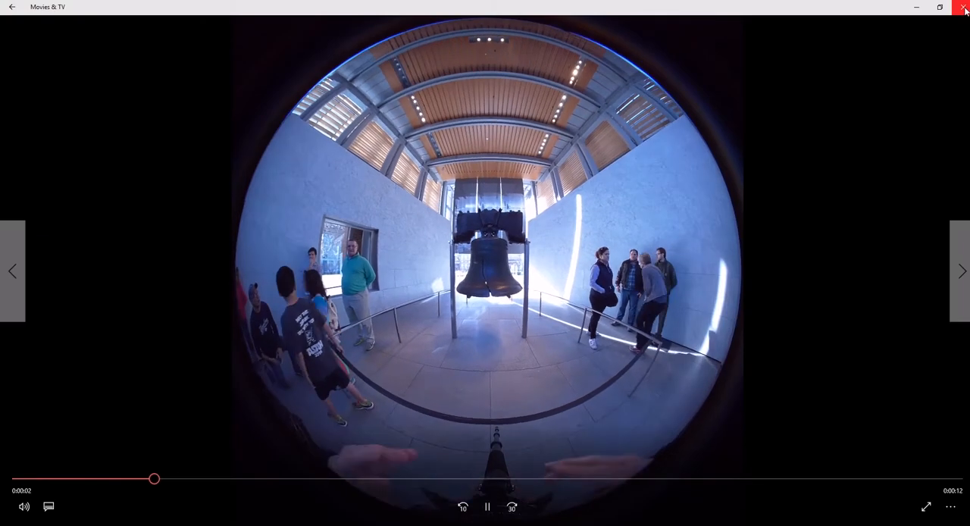
click(963, 6)
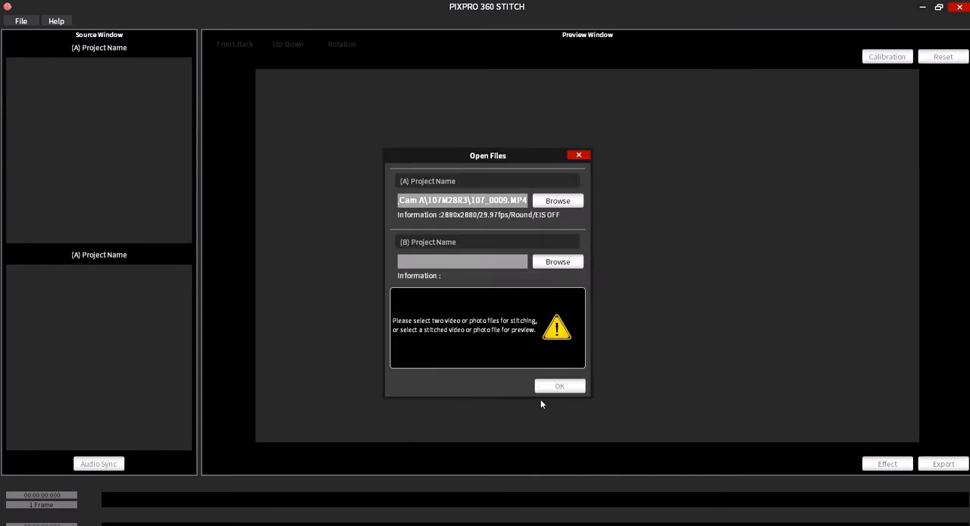
mouse_move(540, 403)
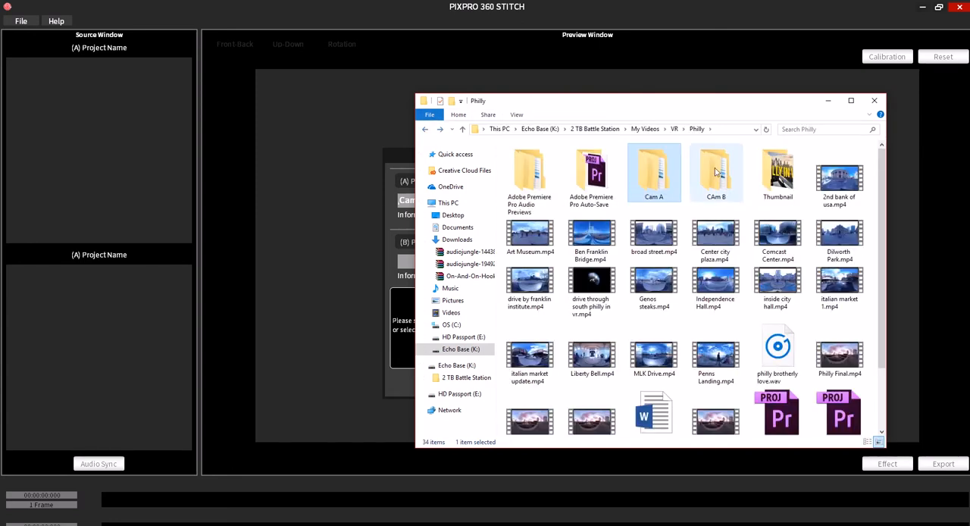
Load the Cam A and Cam B 107_0009.MP4 clips into a new project to preview the stitched Liberty Bell.
double_click(715, 166)
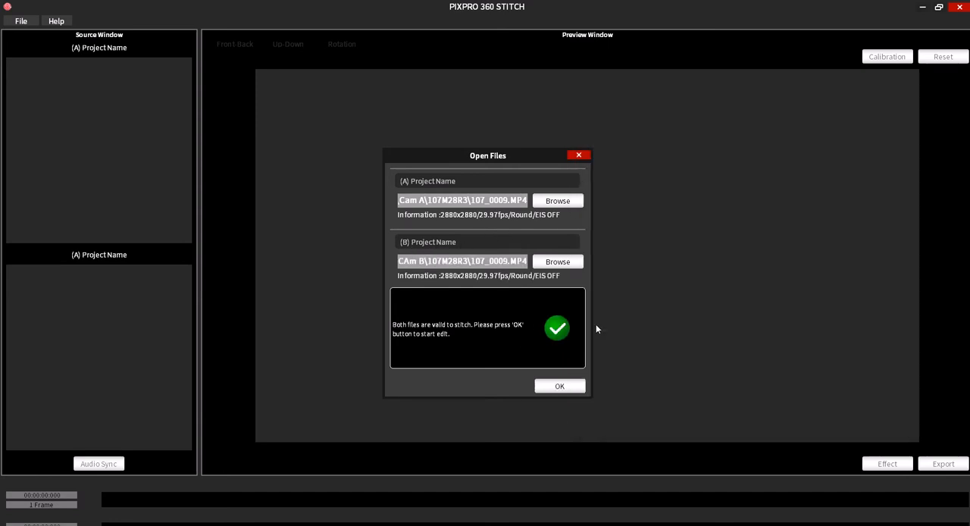
click(559, 385)
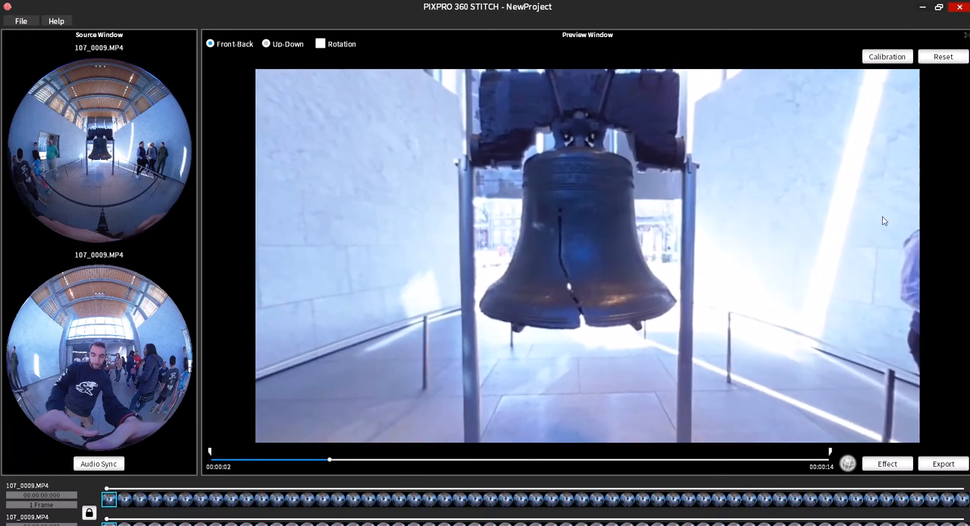
Bring up the lens Calibration dialog over the stitched preview.
click(886, 56)
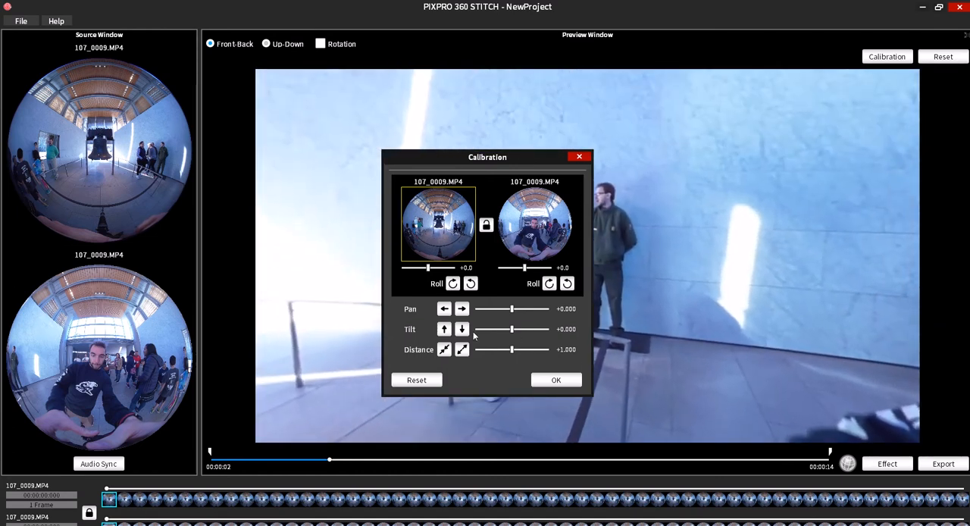
Nudge pan to +0.001, tilt back to zero and distance to +1.004, then apply the calibration.
click(460, 310)
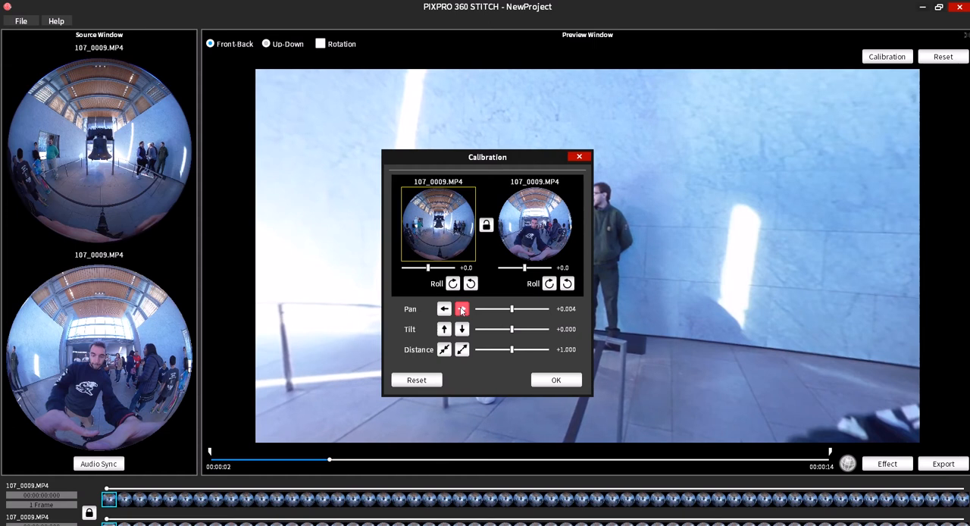
click(444, 309)
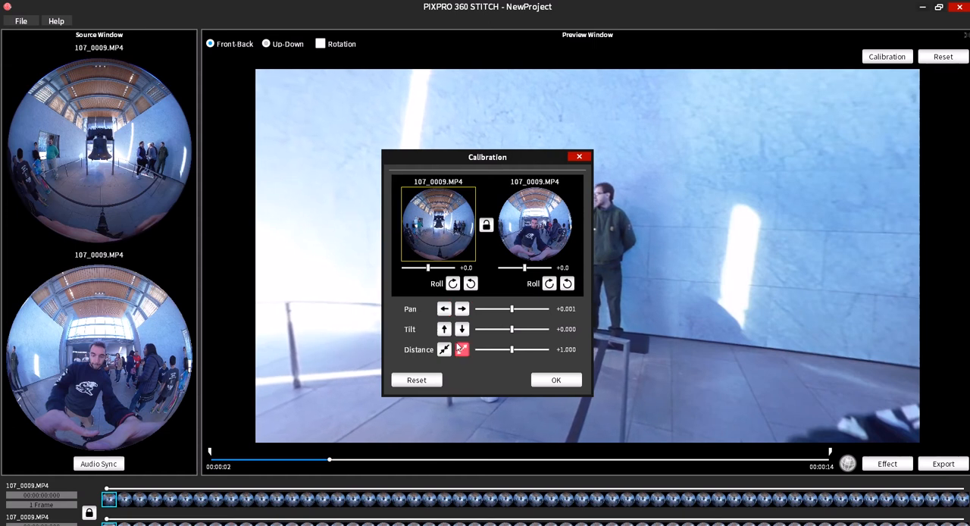
click(461, 329)
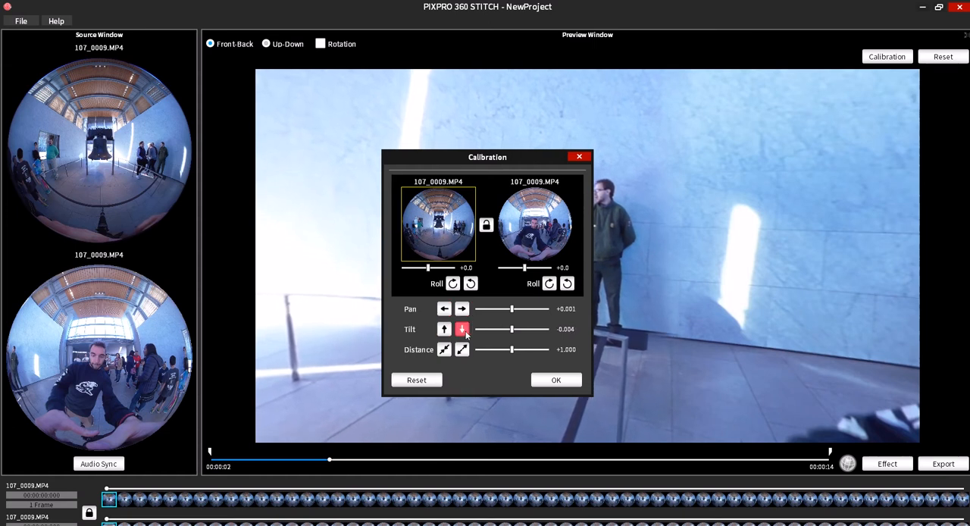
click(444, 329)
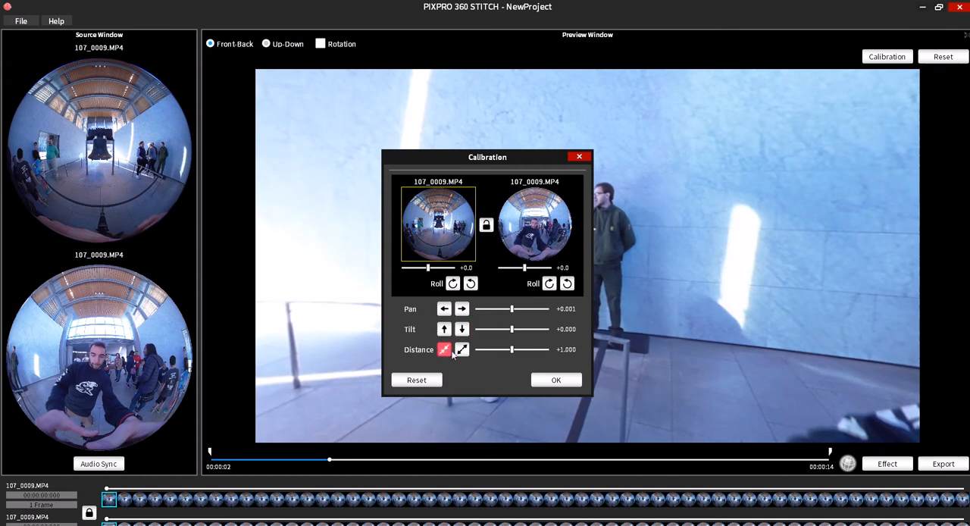
click(460, 349)
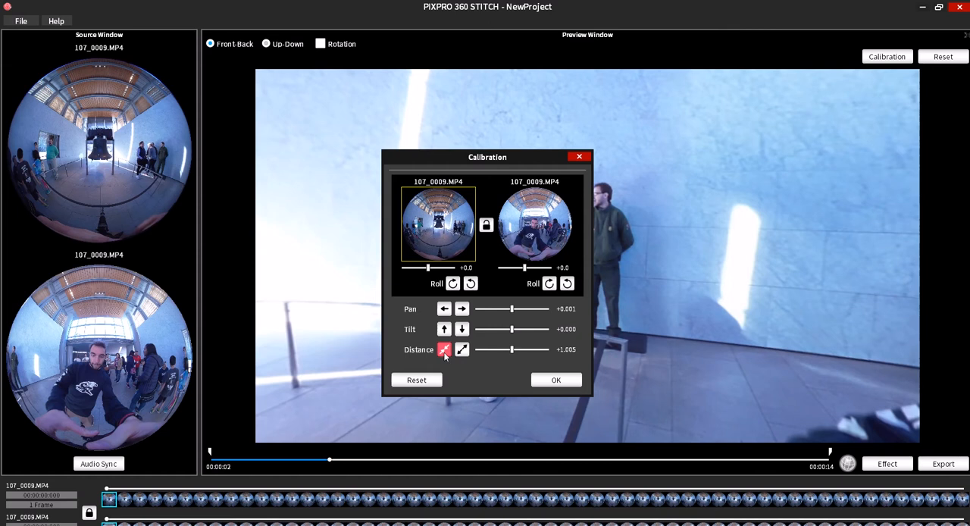
click(444, 349)
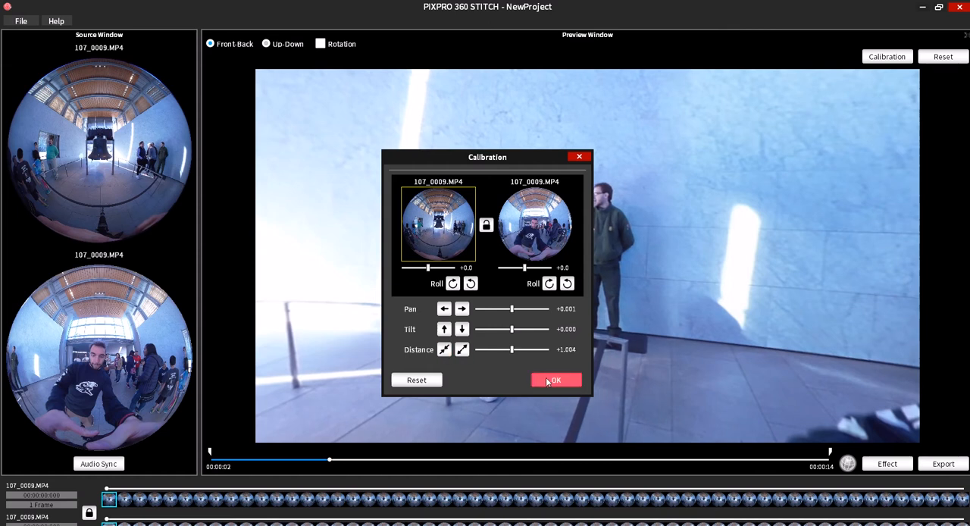
click(554, 379)
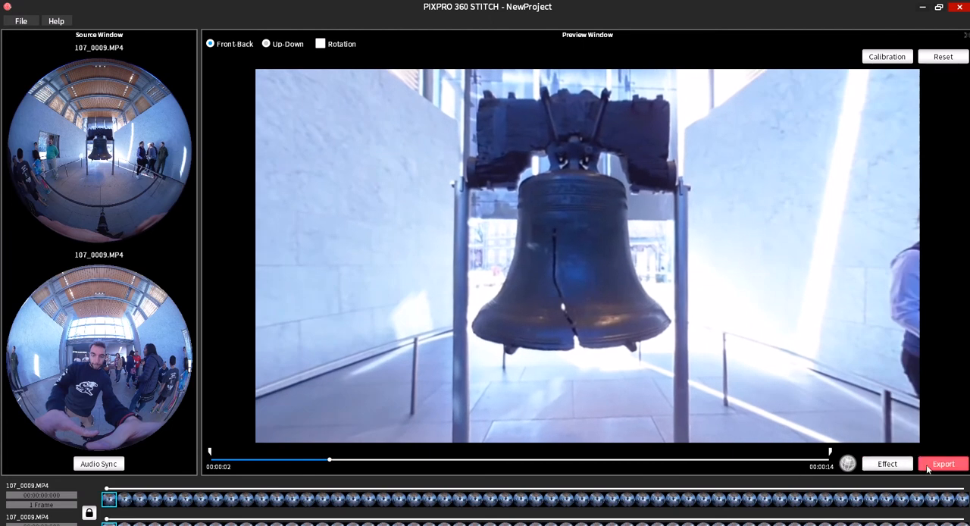
Start exporting the stitched video at 3840x1920 and browse for the NewVideo.mp4 save location.
click(943, 464)
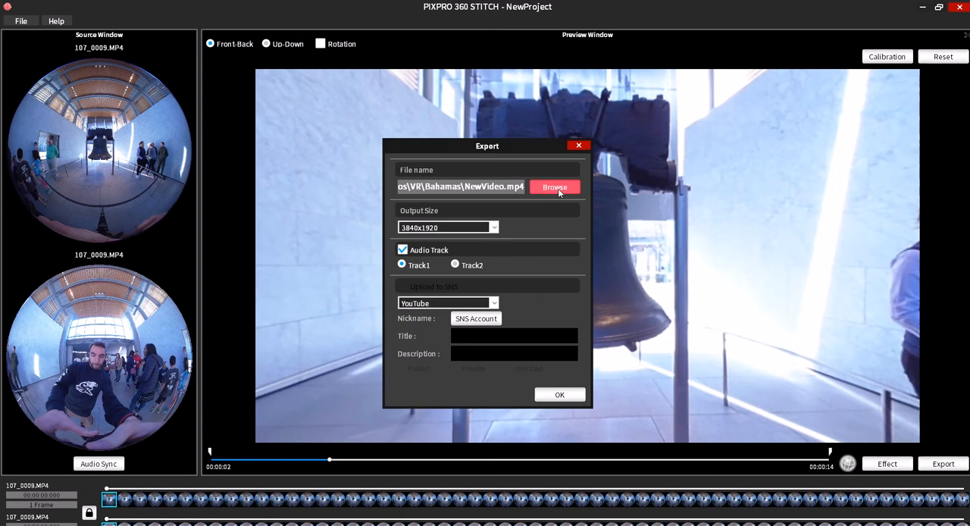
click(554, 187)
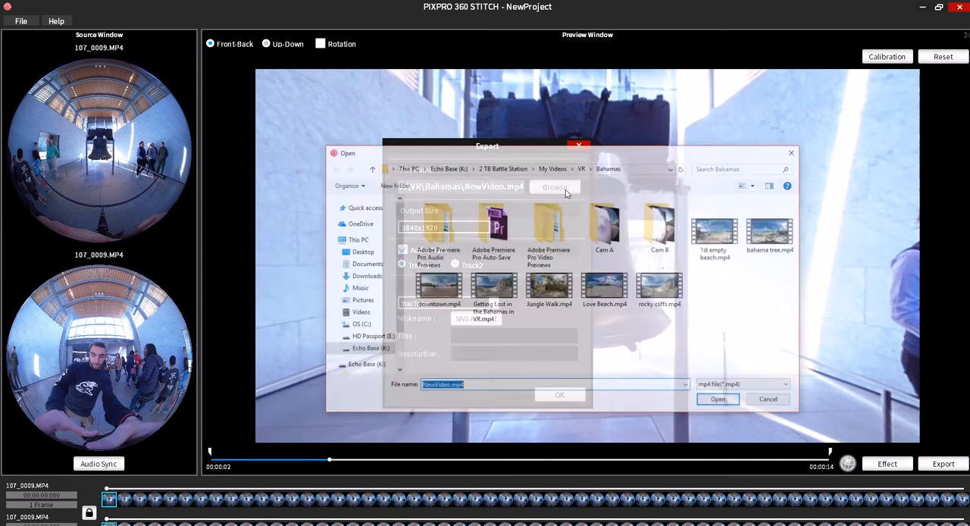
click(361, 252)
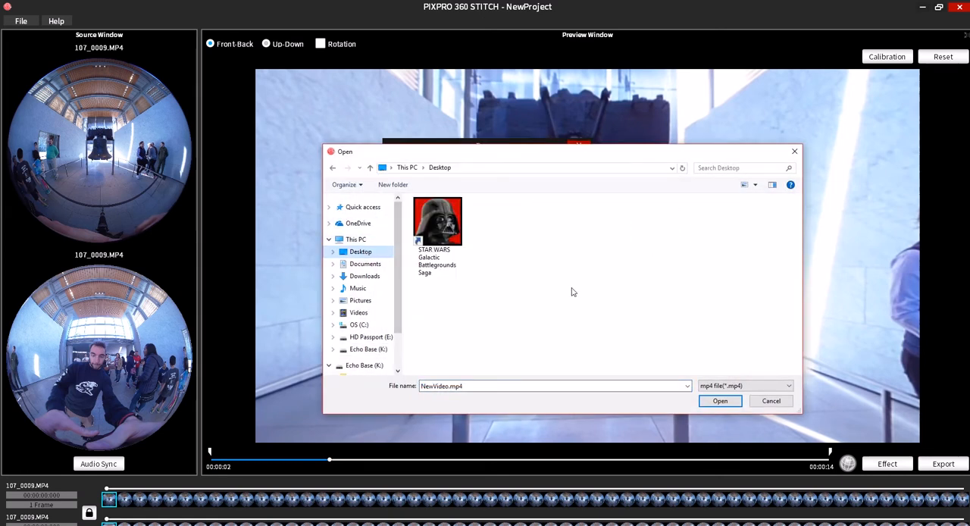
mouse_move(612, 344)
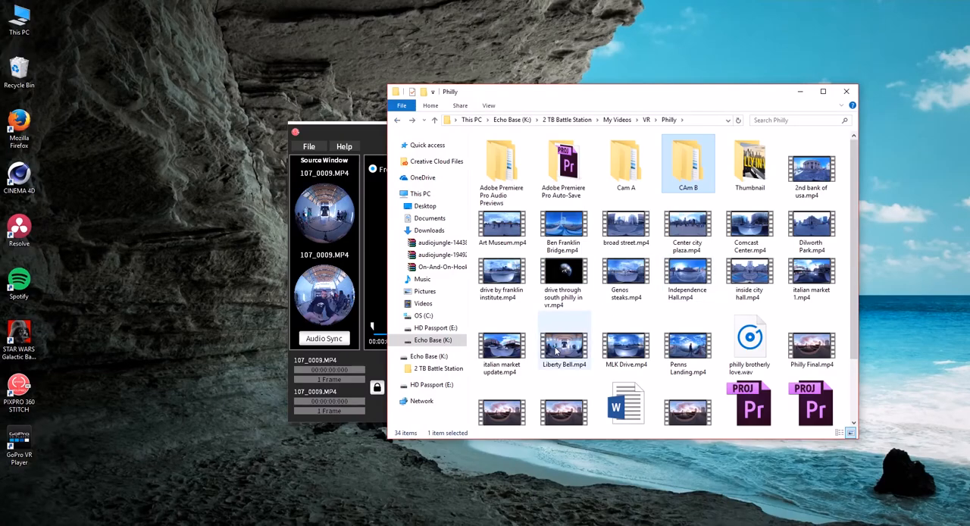
Play the exported Liberty Bell.mp4 as a flat video, close it, then launch GoPro VR Player.
double_click(564, 341)
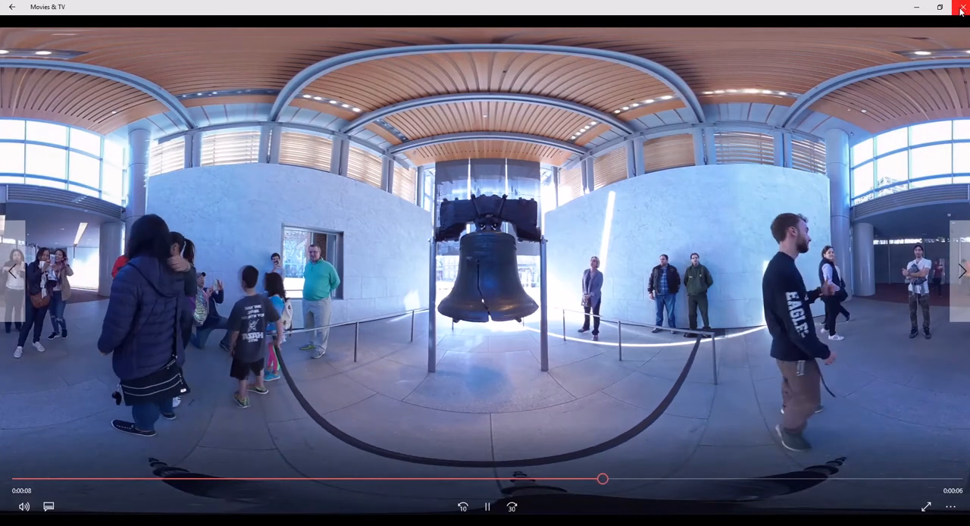
click(960, 6)
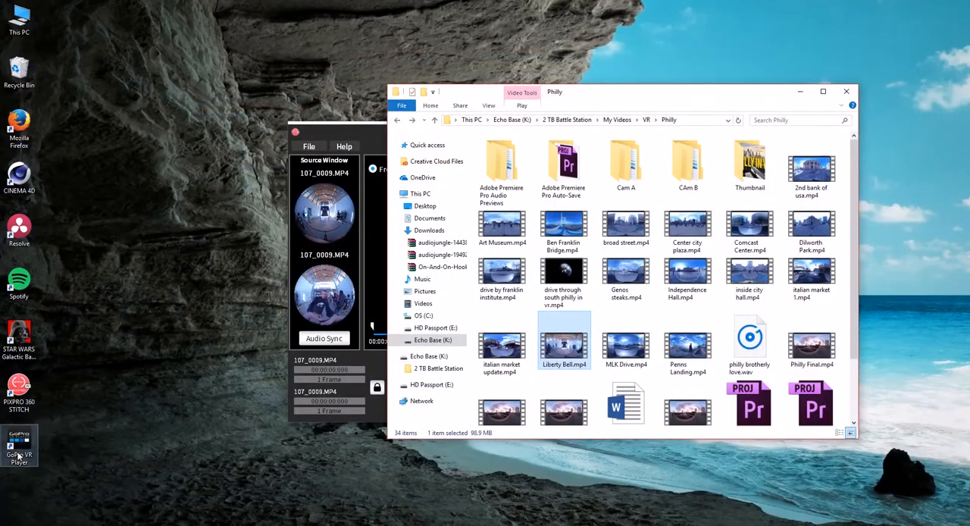
double_click(18, 443)
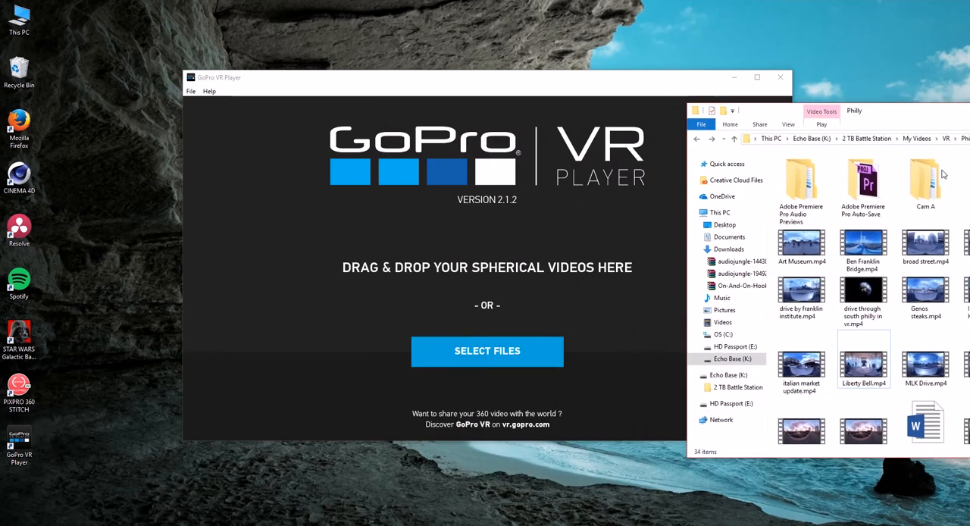
Drag Liberty Bell.mp4 into GoPro VR Player to watch it in 360, then close the player.
drag(864, 361, 465, 230)
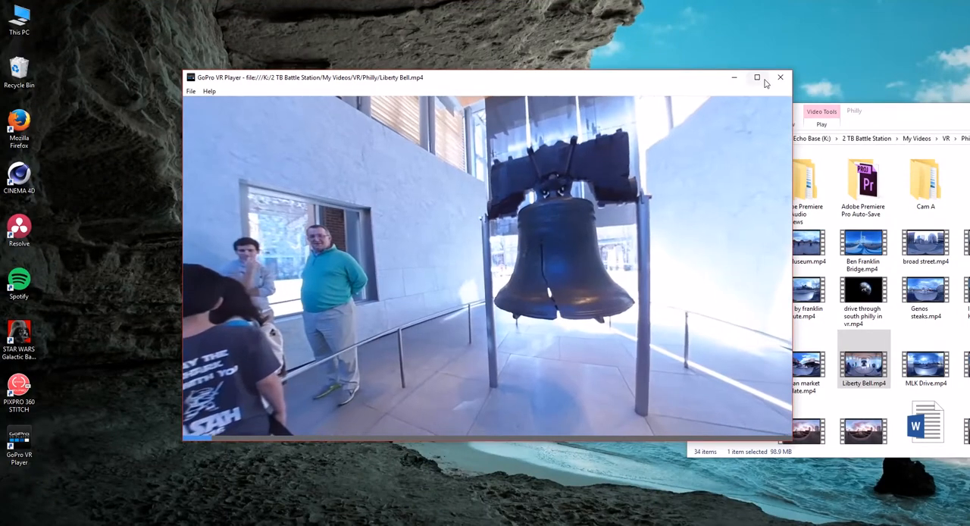
click(779, 77)
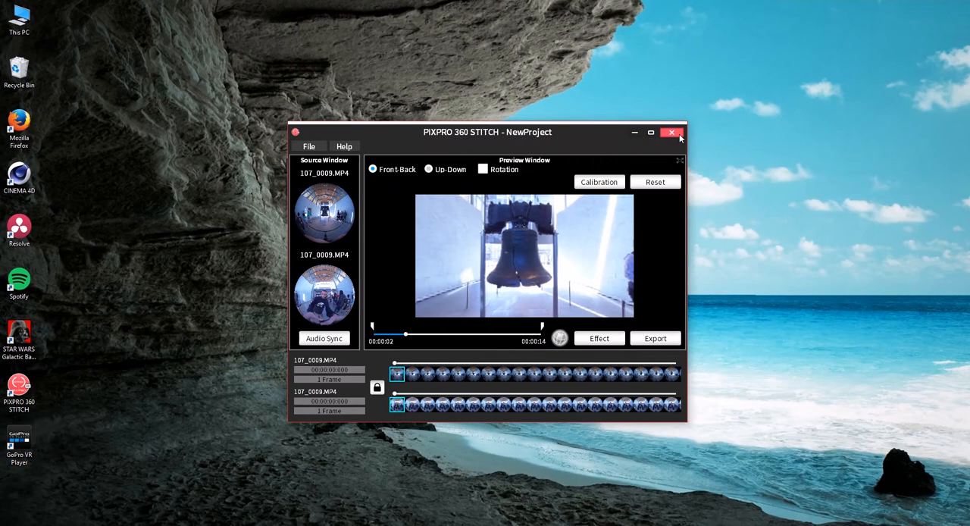
Close the stitching project past the unsaved warning and launch Premiere Pro CC 2017 from Creative Cloud.
click(669, 134)
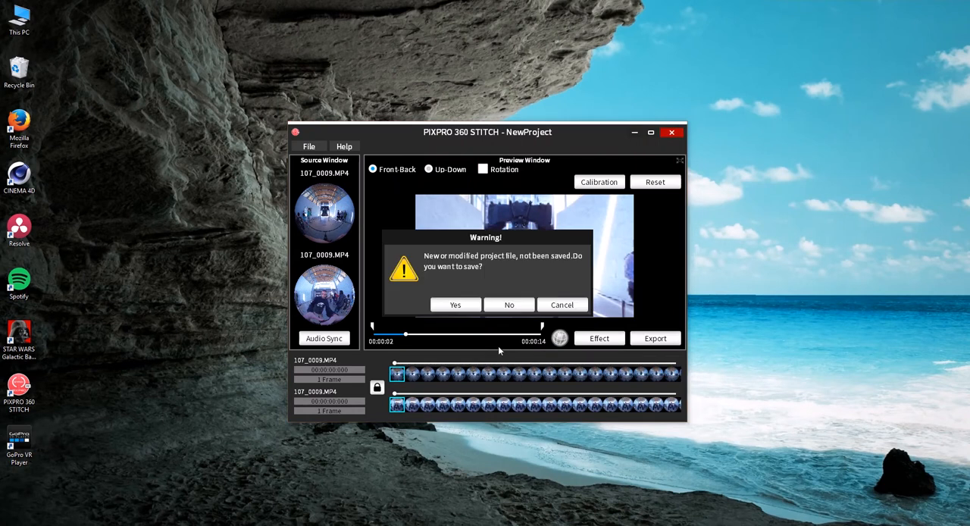
click(509, 303)
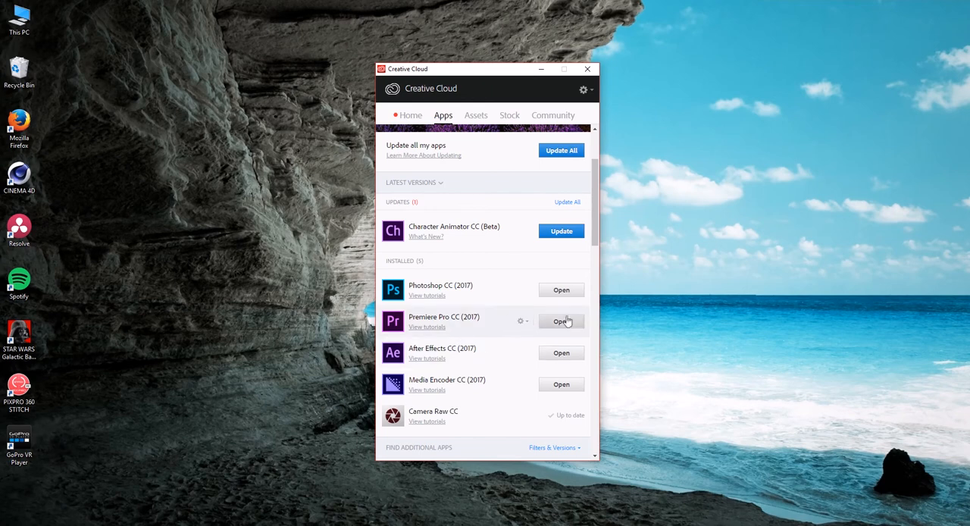
click(560, 321)
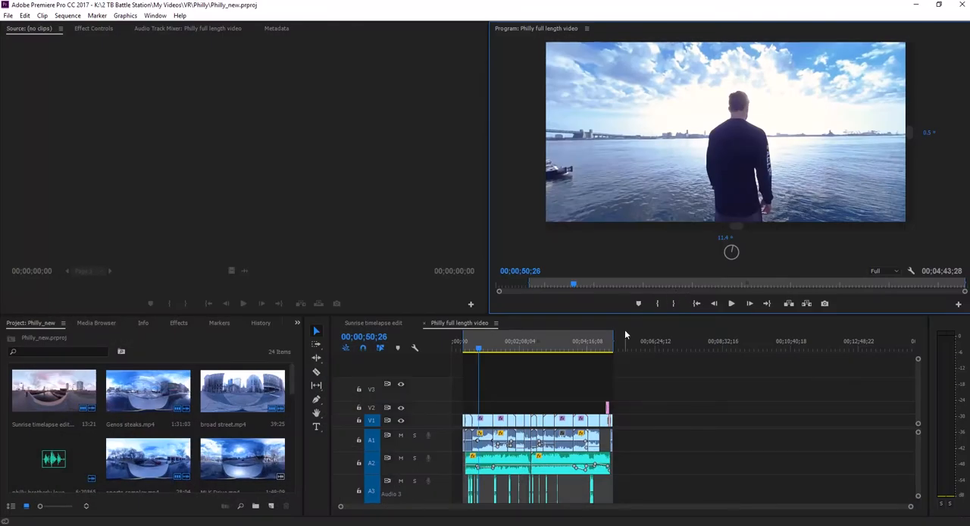
Bring up Export Settings (H.264) for the Philly full length video sequence.
click(485, 341)
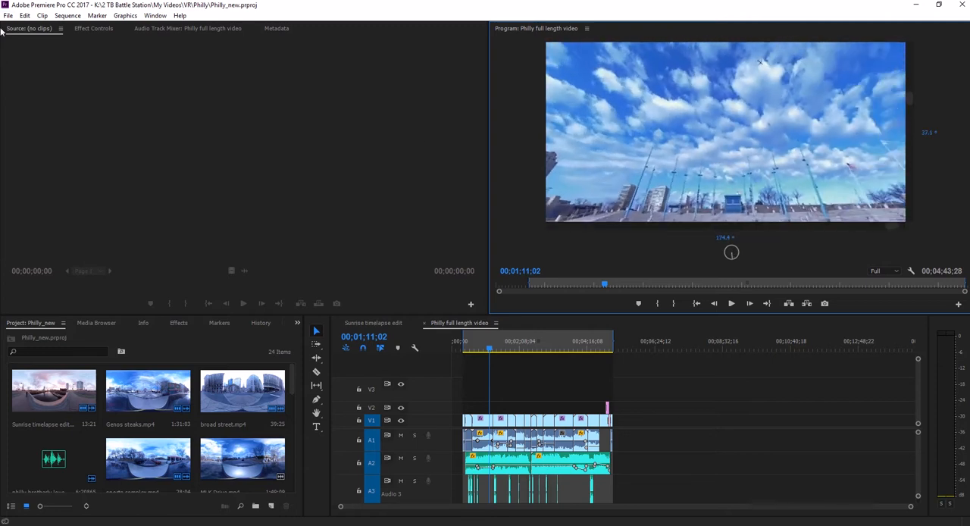
click(7, 15)
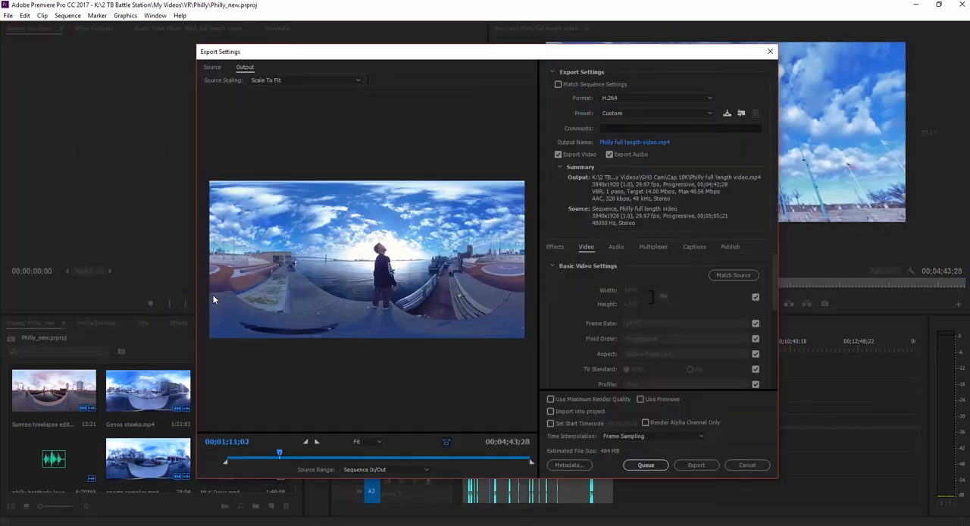
Scrub the preview to the bridge scene, review VBR bitrate and VR Video settings, then close the dialog.
drag(278, 452, 287, 451)
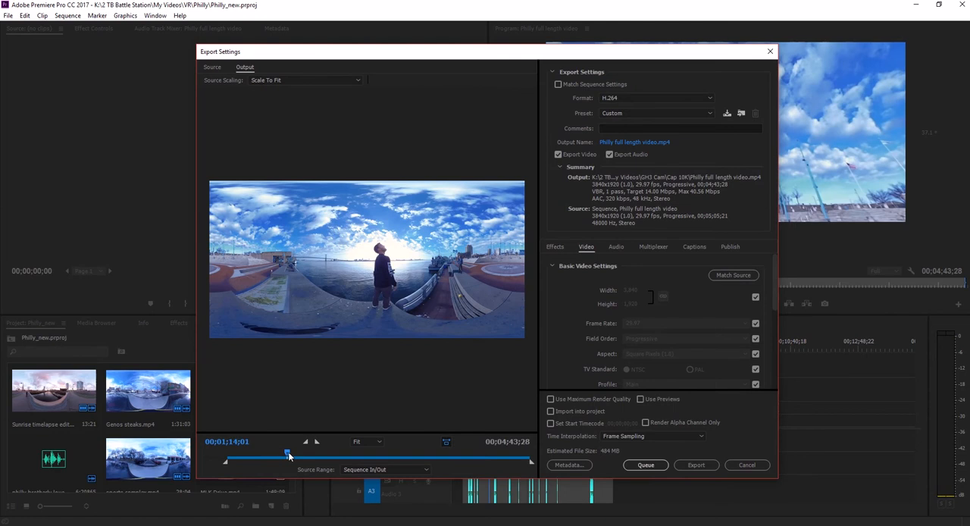
drag(286, 451, 311, 452)
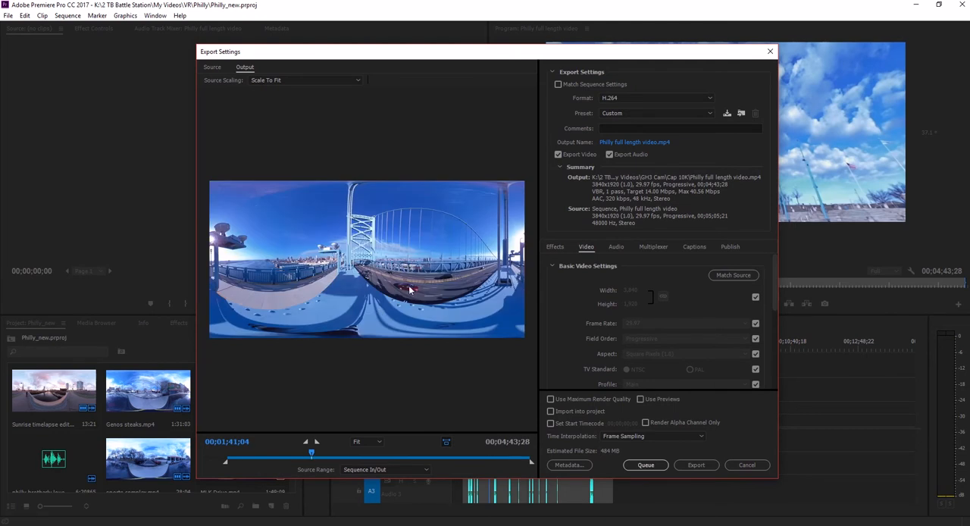
mouse_move(452, 355)
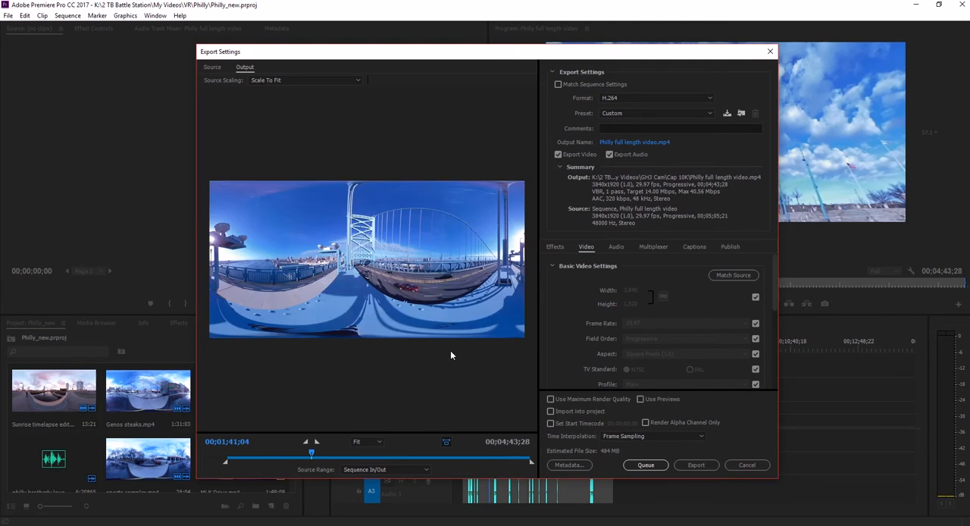
scroll(down, 3)
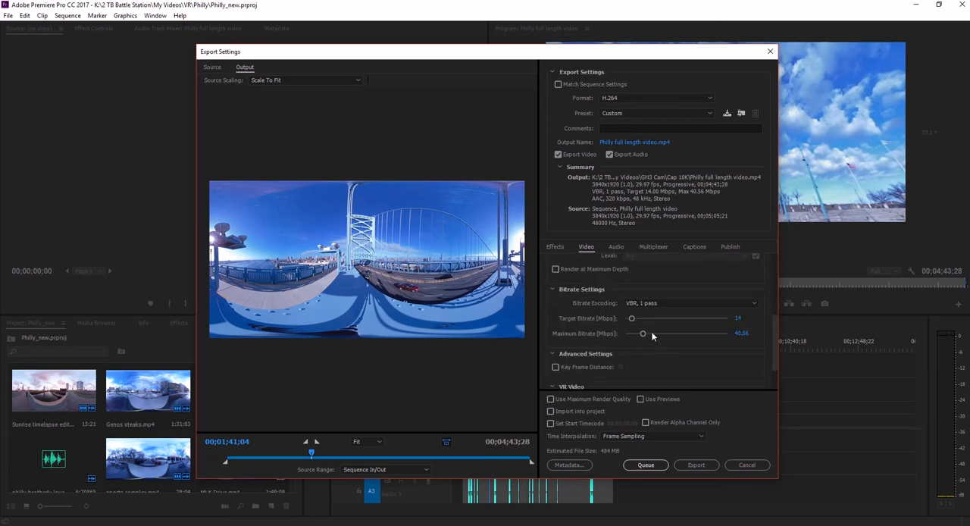
mouse_move(645, 348)
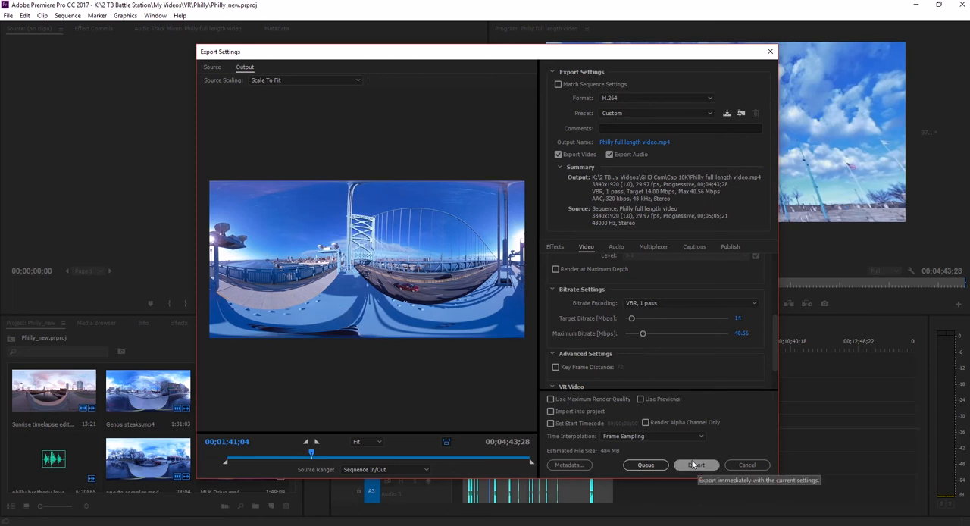
mouse_move(766, 43)
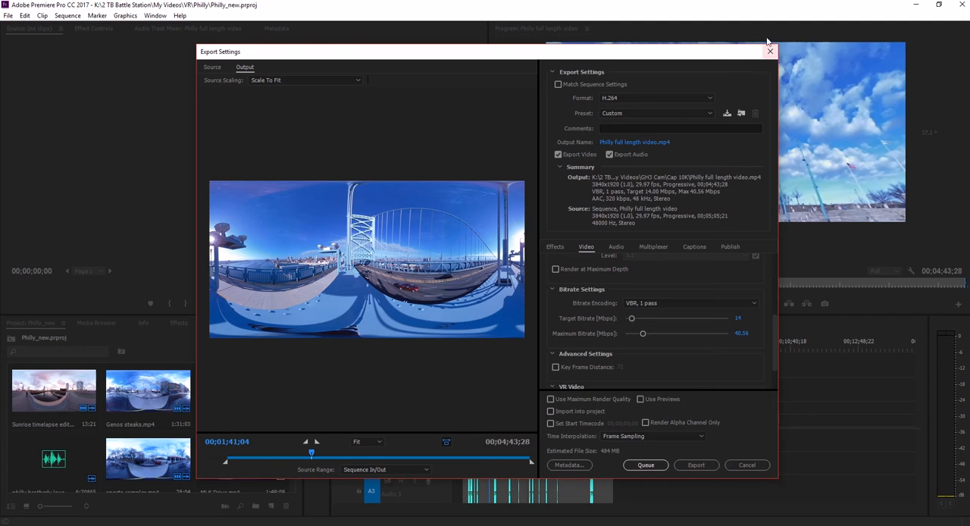
mouse_move(769, 52)
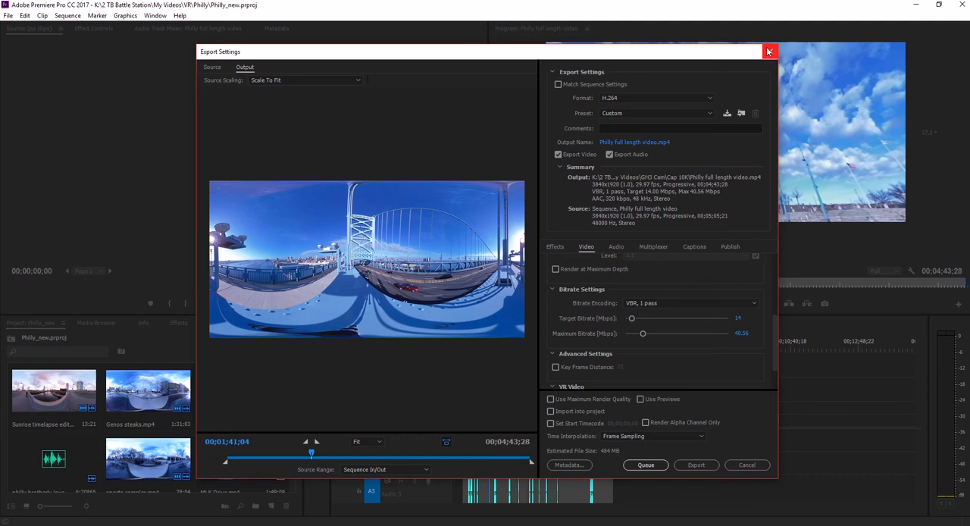
click(770, 52)
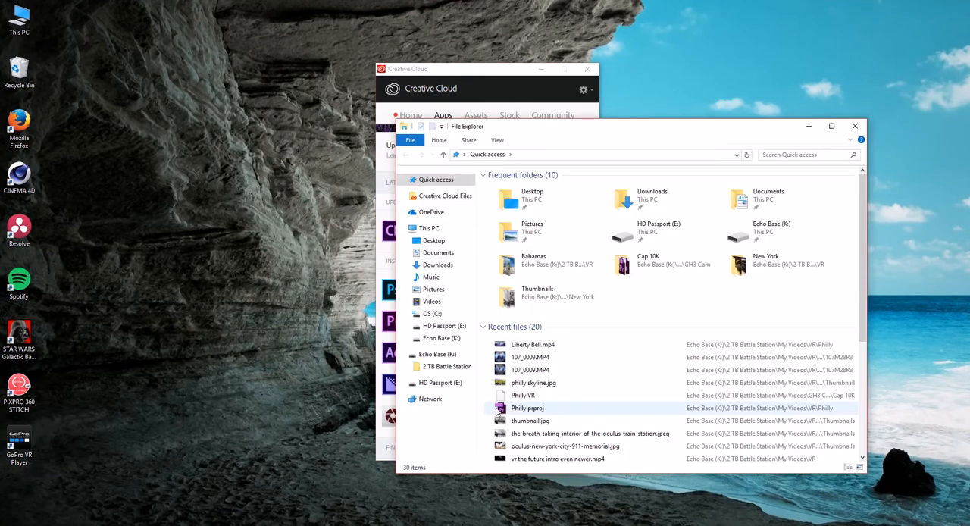
Select and open Liberty Bell.mp4 from Recent files, then switch to YouTube in Firefox.
click(534, 344)
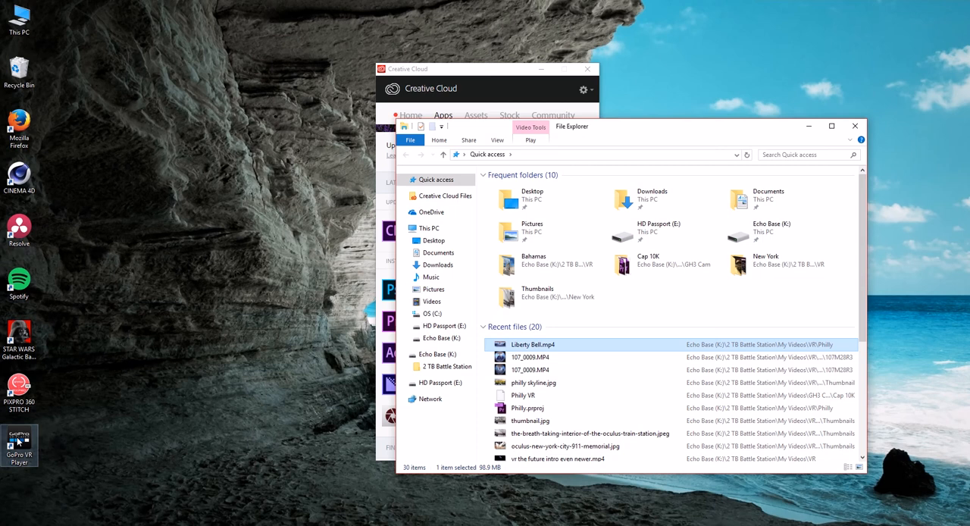
double_click(18, 445)
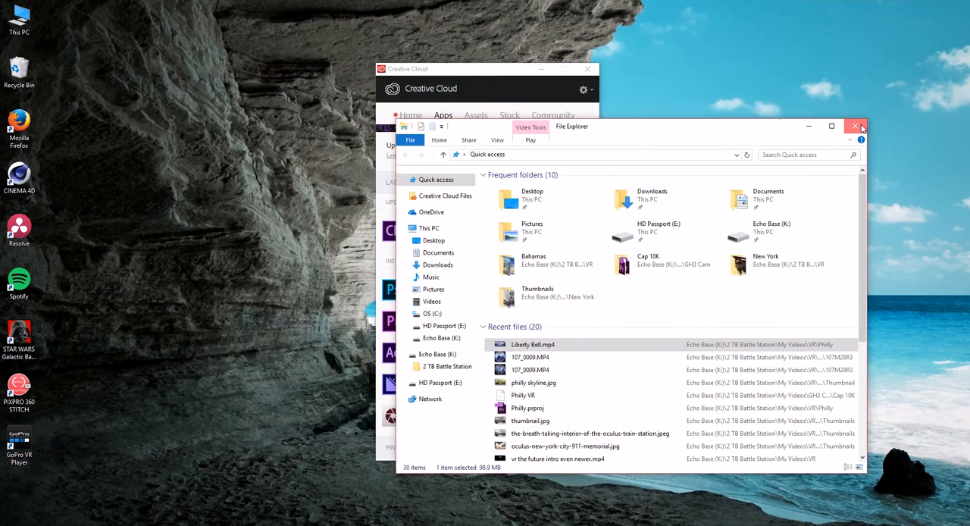
click(854, 126)
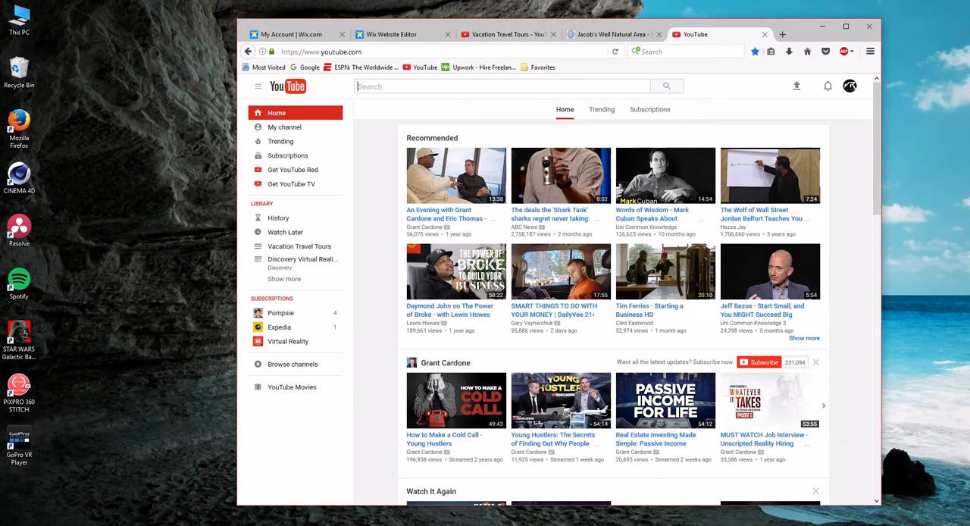
Go through Creator Studio to the channel page and start the Getting Lost in the Bahamas in VR video.
click(849, 84)
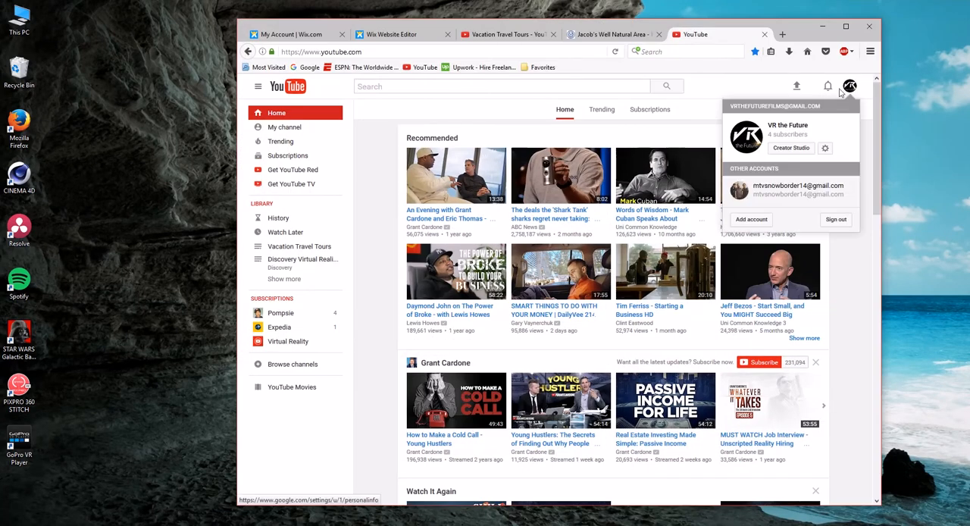
click(791, 148)
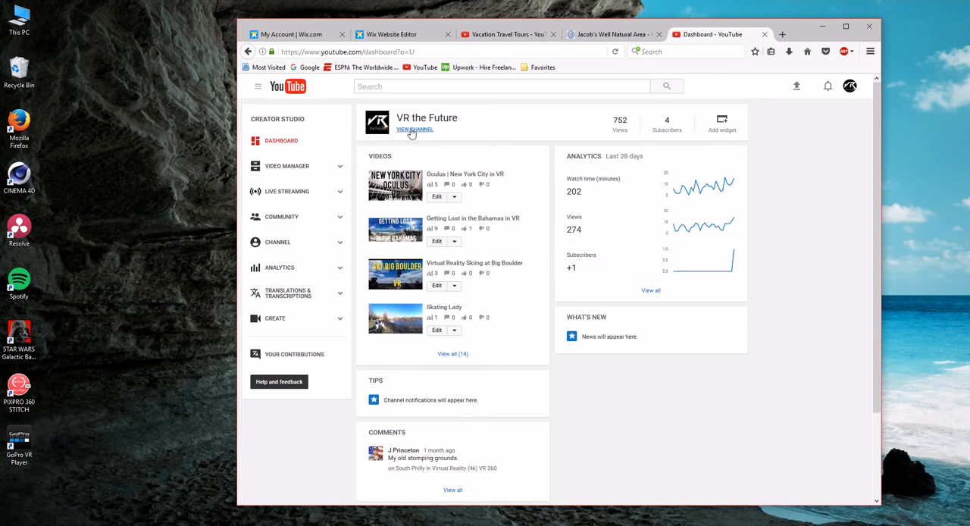
click(415, 128)
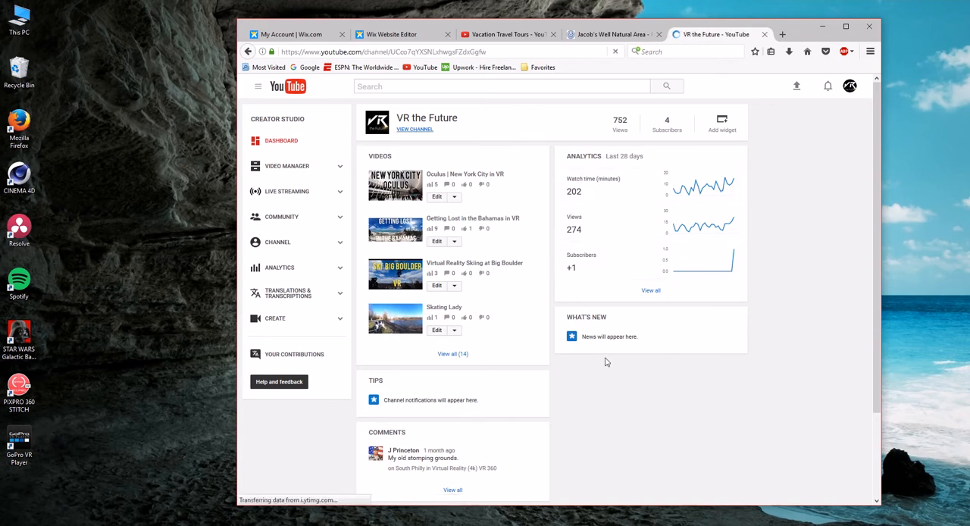
click(415, 128)
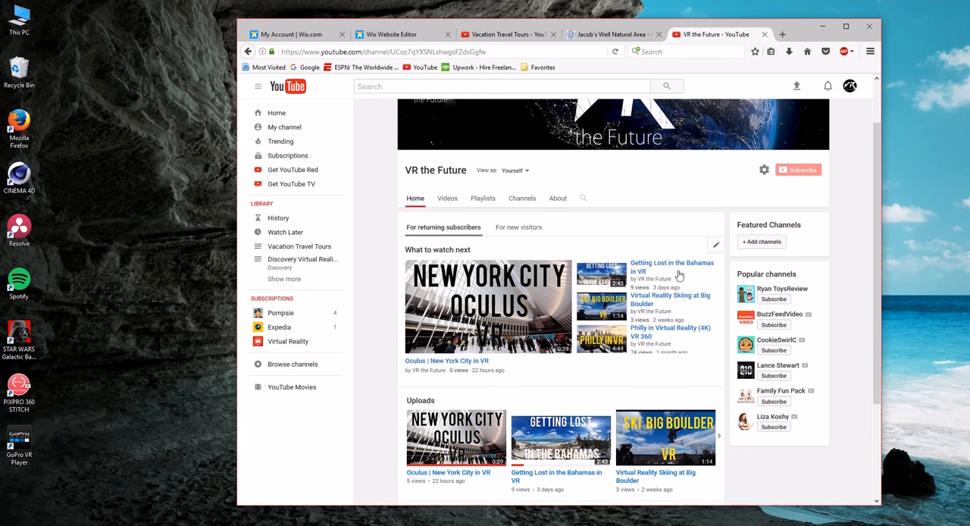
mouse_move(663, 267)
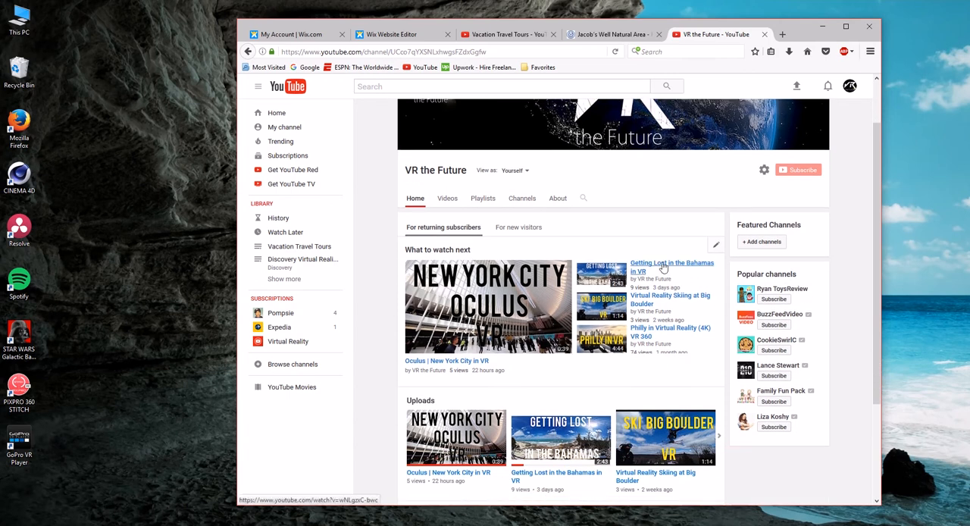
click(671, 267)
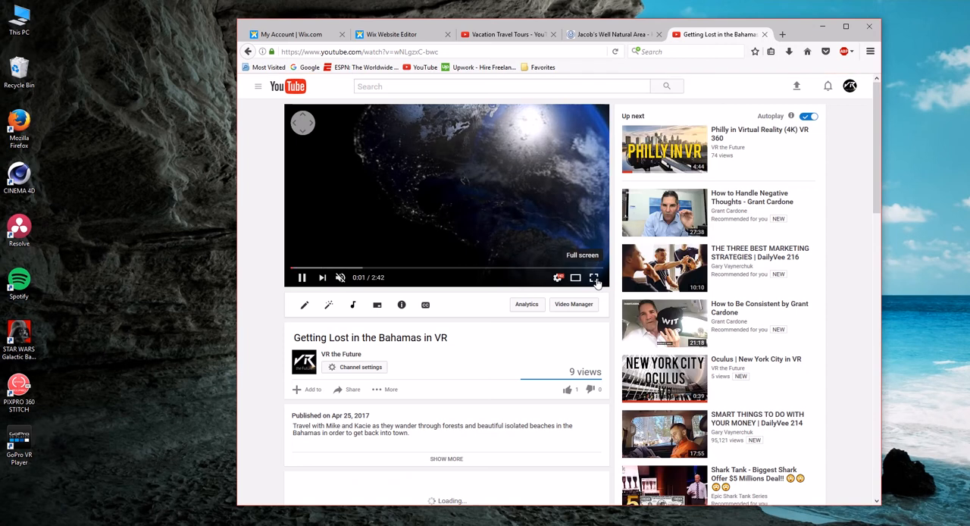
Watch the Bahamas VR video full screen and pan the 360 view along the shoreline.
click(594, 276)
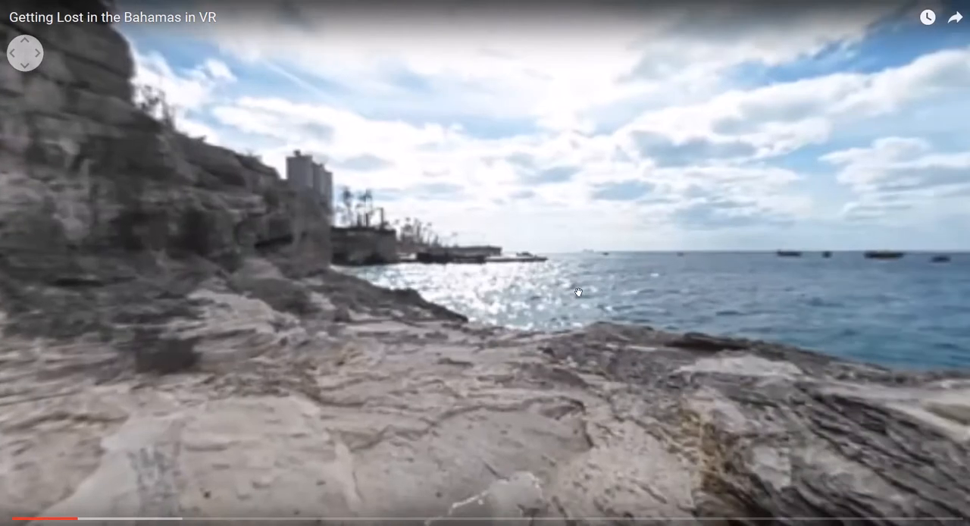
drag(577, 292, 766, 340)
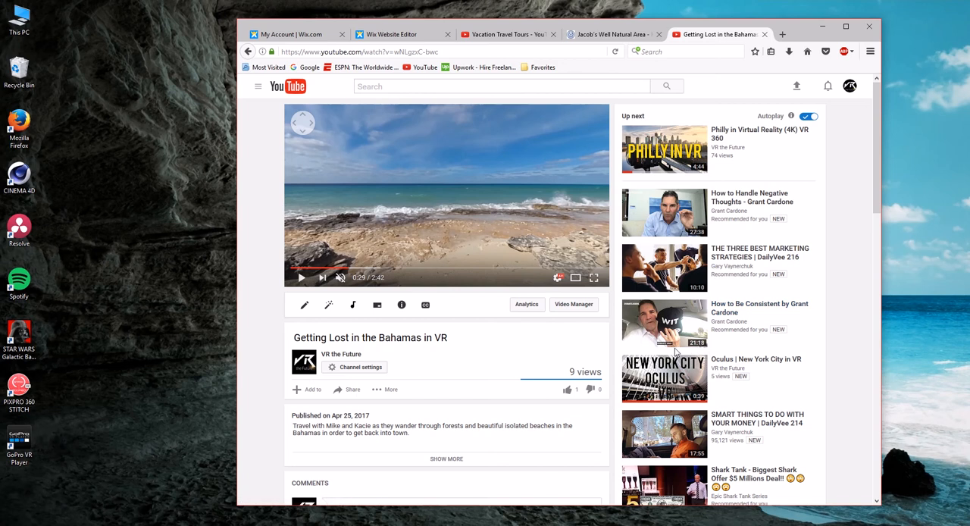
mouse_move(606, 341)
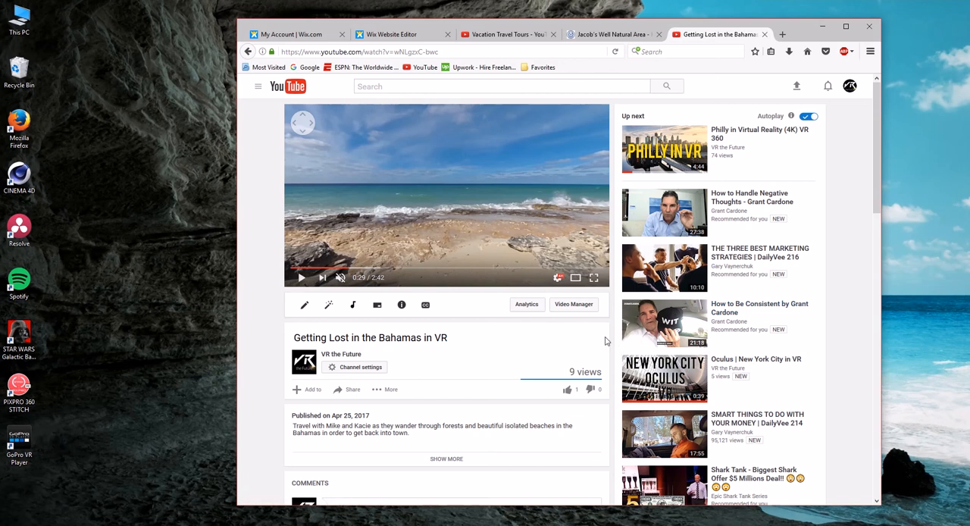